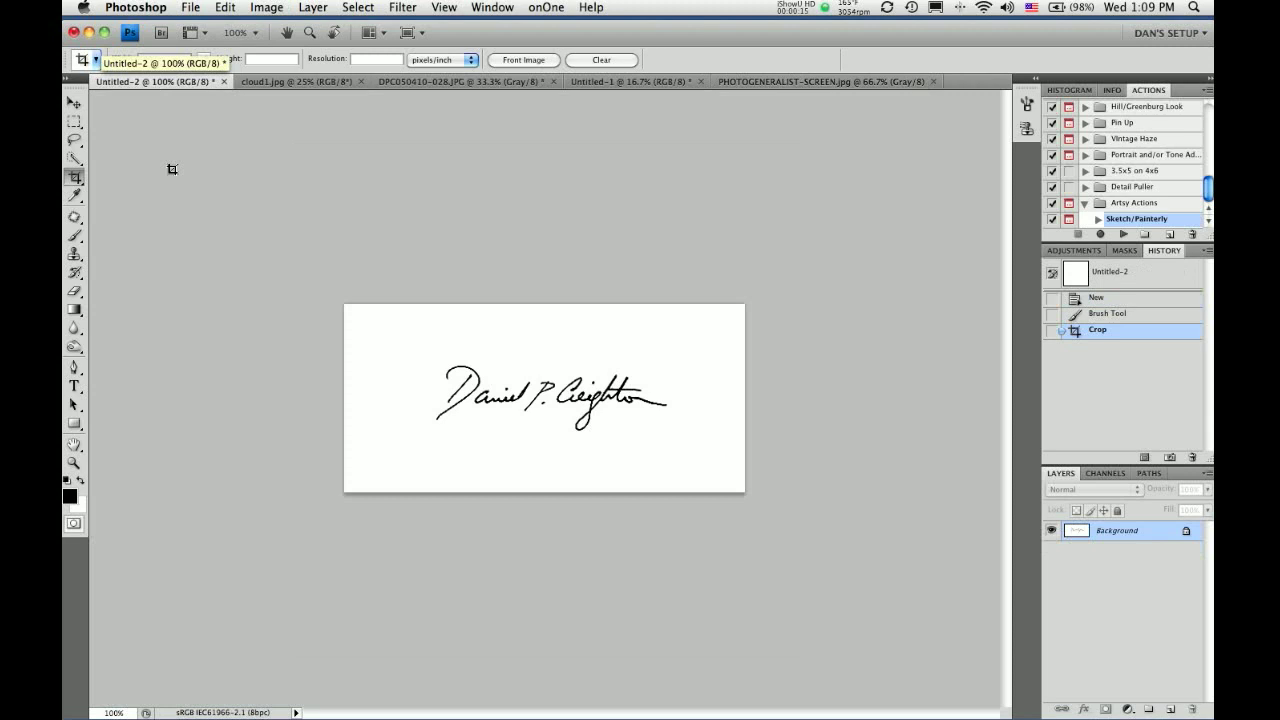
# Crop the signature canvas tightly and define it as a new brush preset via Edit
pyautogui.write('500 in')
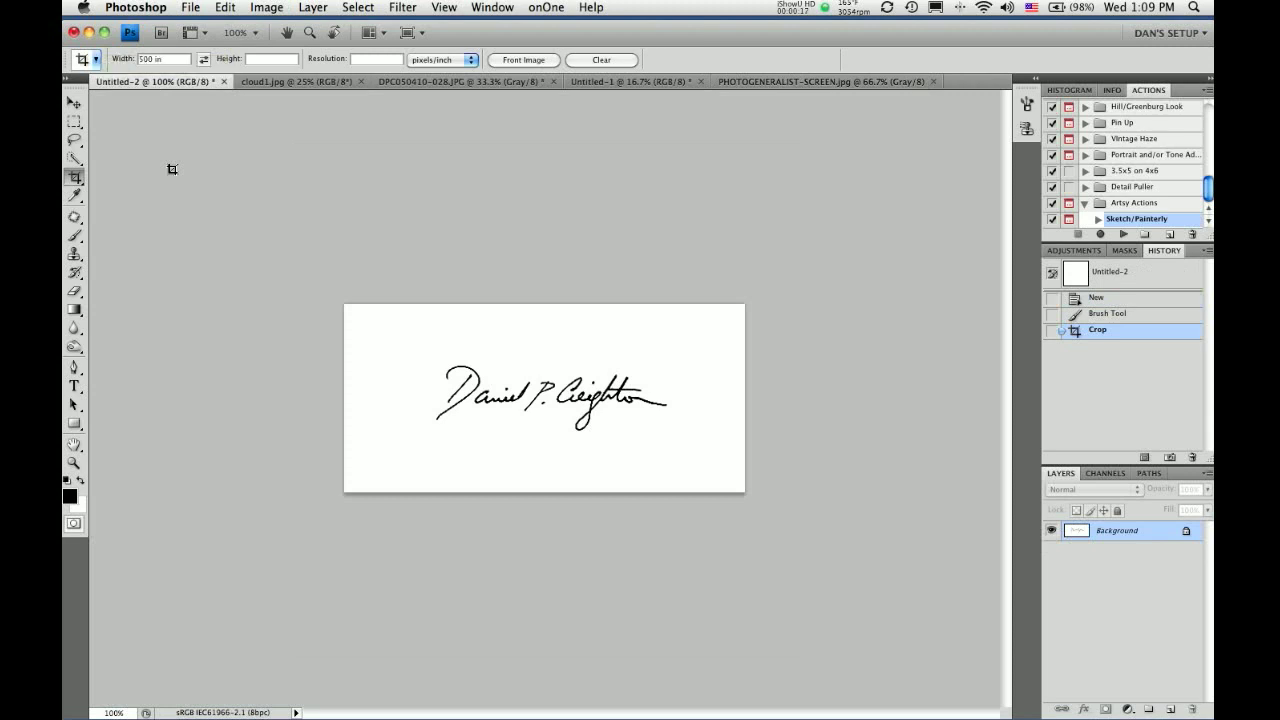
pyautogui.moveTo(270, 264)
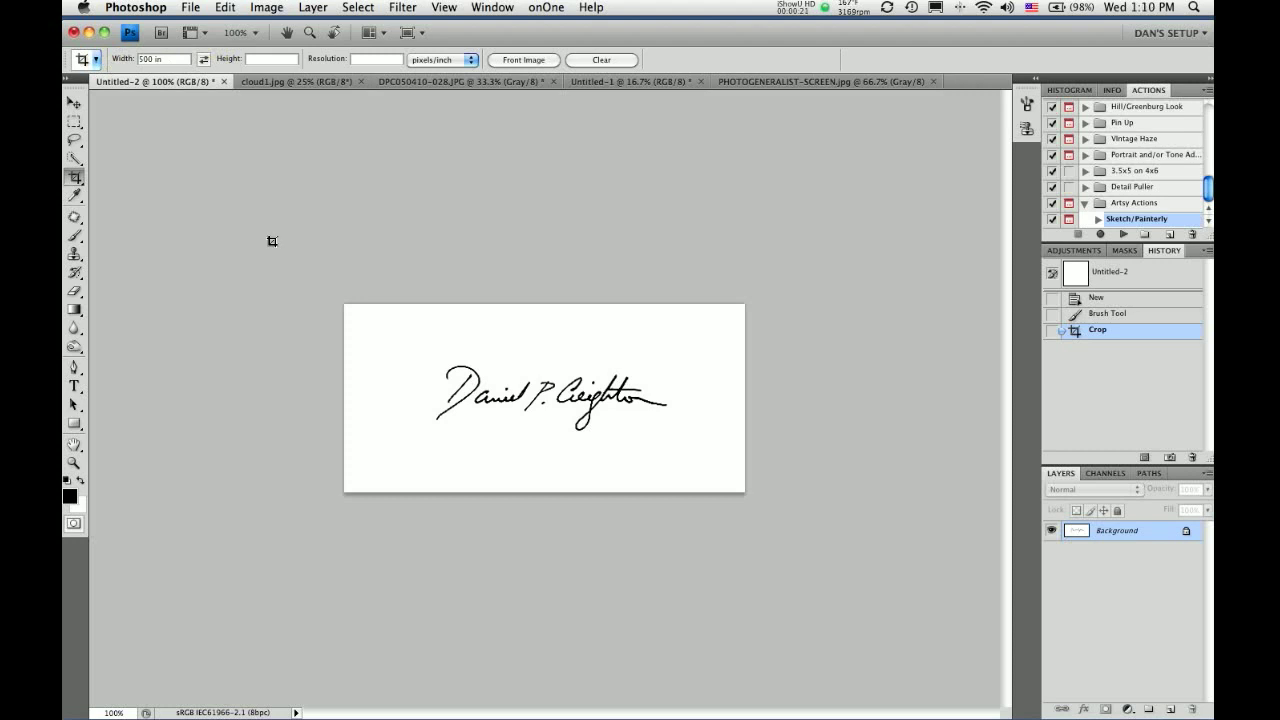
pyautogui.moveTo(224, 8)
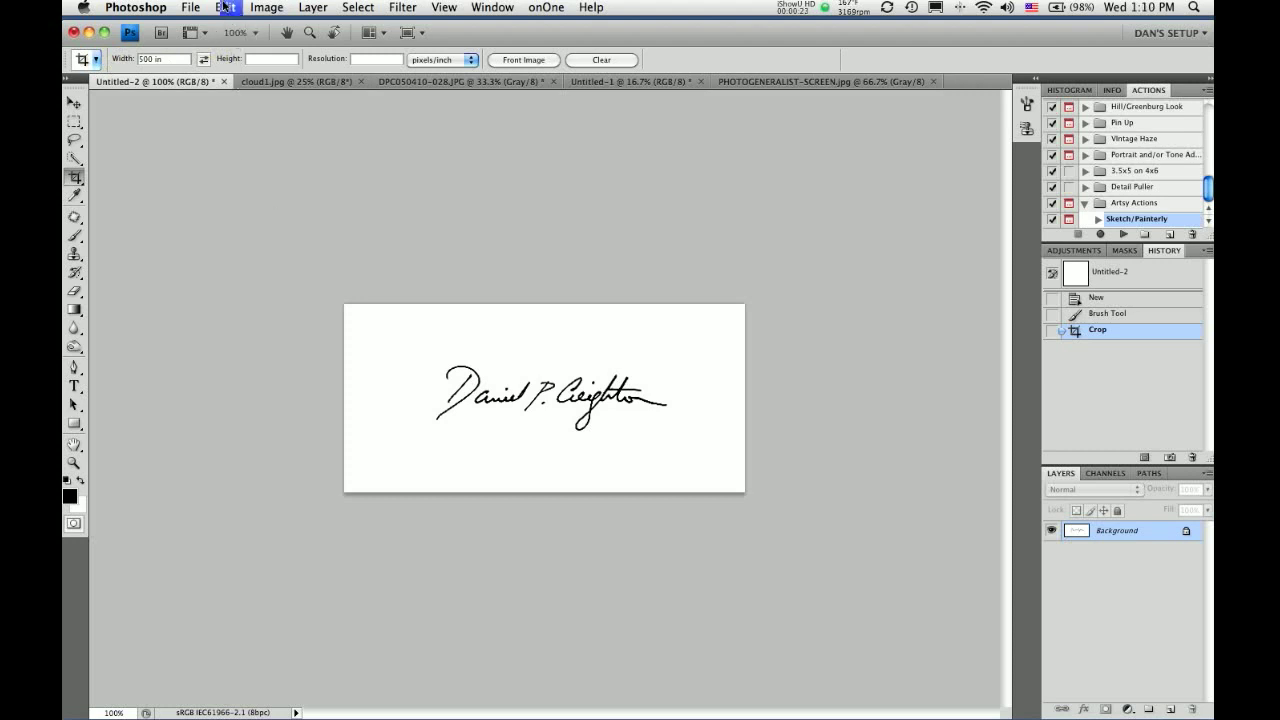
pyautogui.click(224, 8)
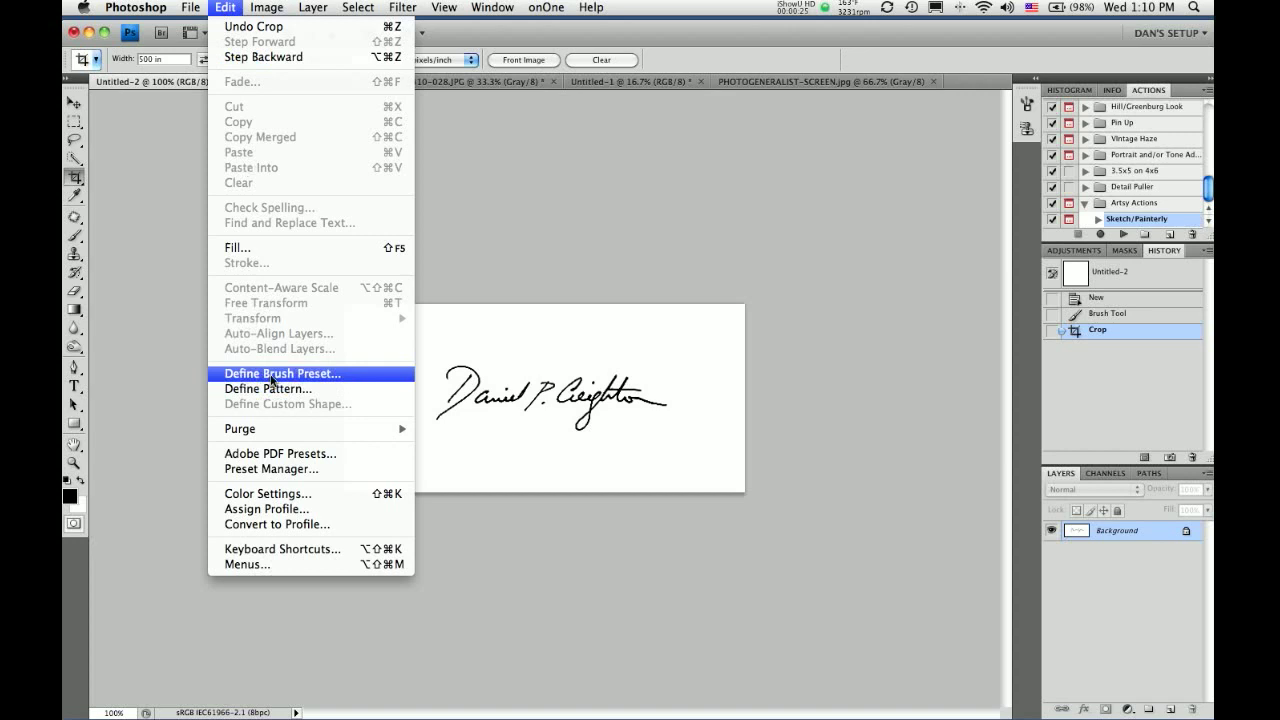
pyautogui.click(282, 374)
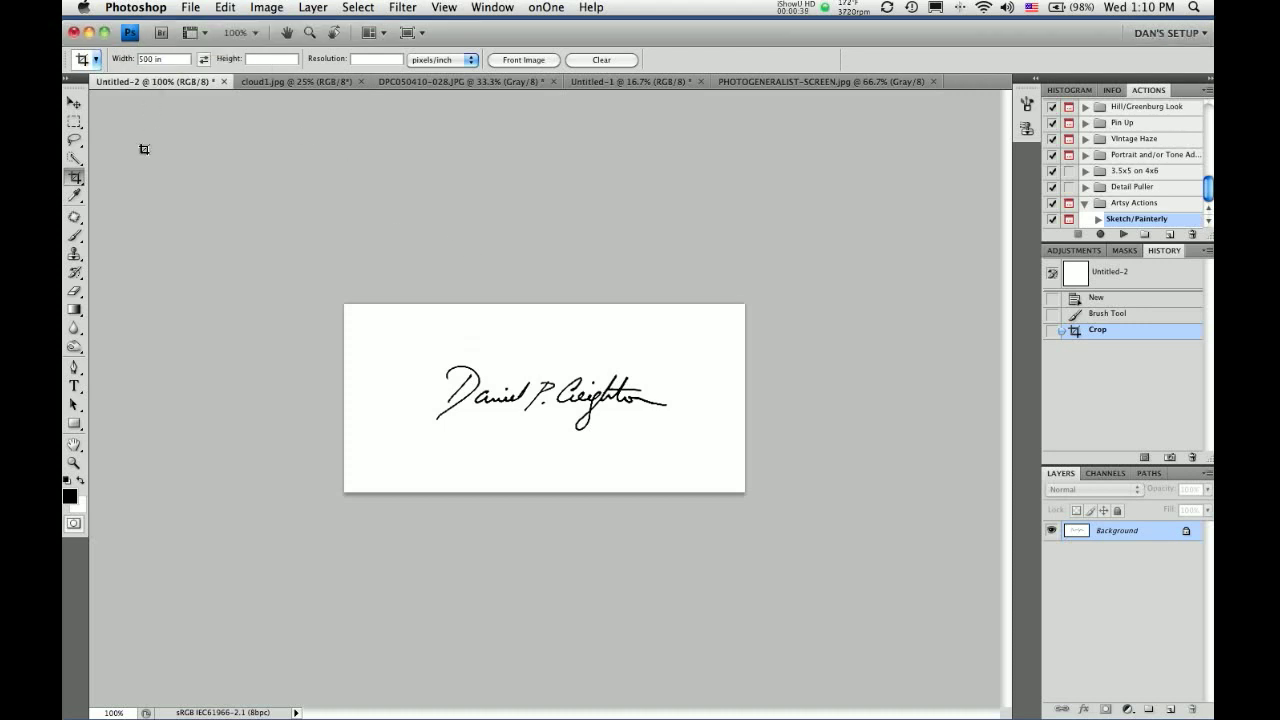
# Test-stamp the new signature brush onto the white canvas with the Brush tool
pyautogui.click(72, 236)
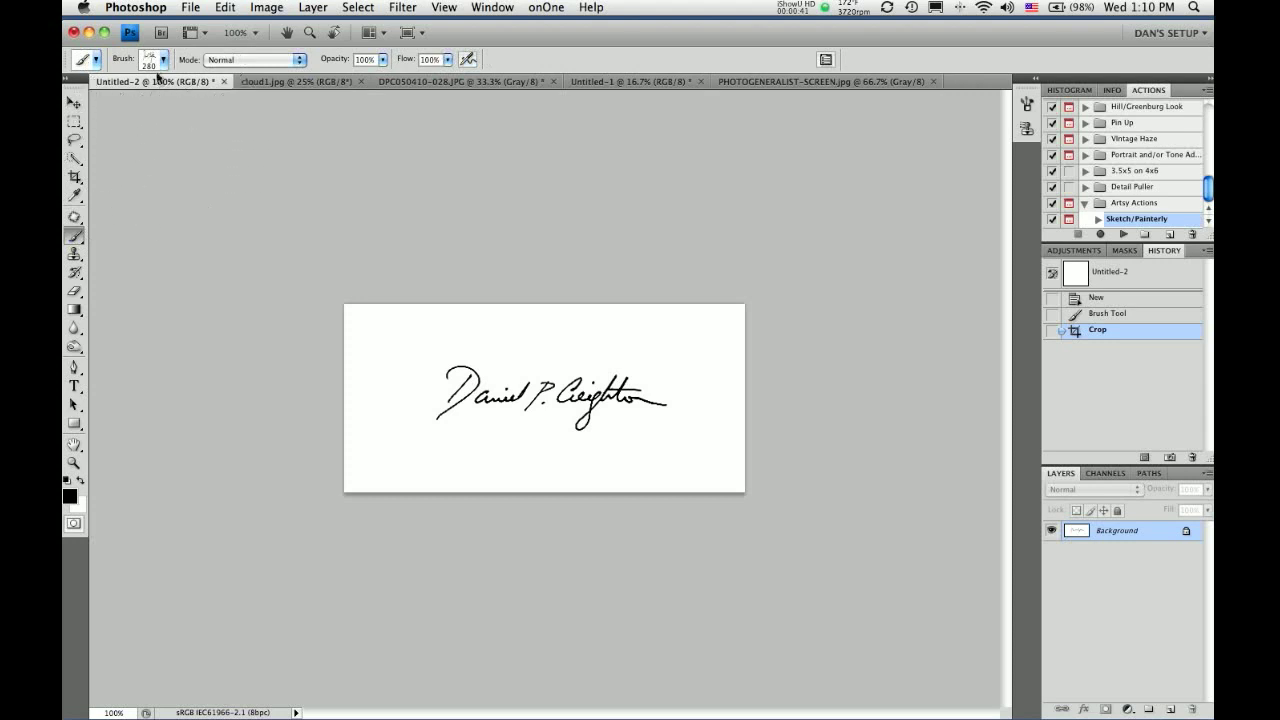
pyautogui.click(164, 60)
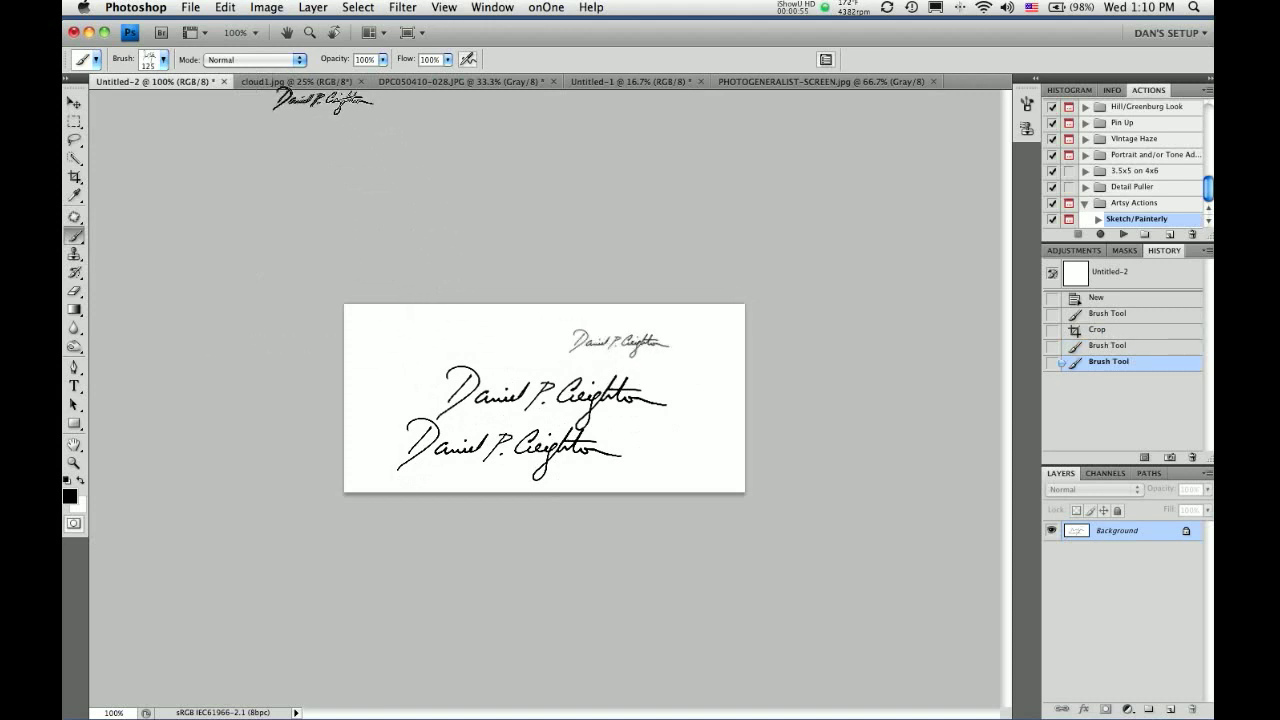
pyautogui.click(290, 80)
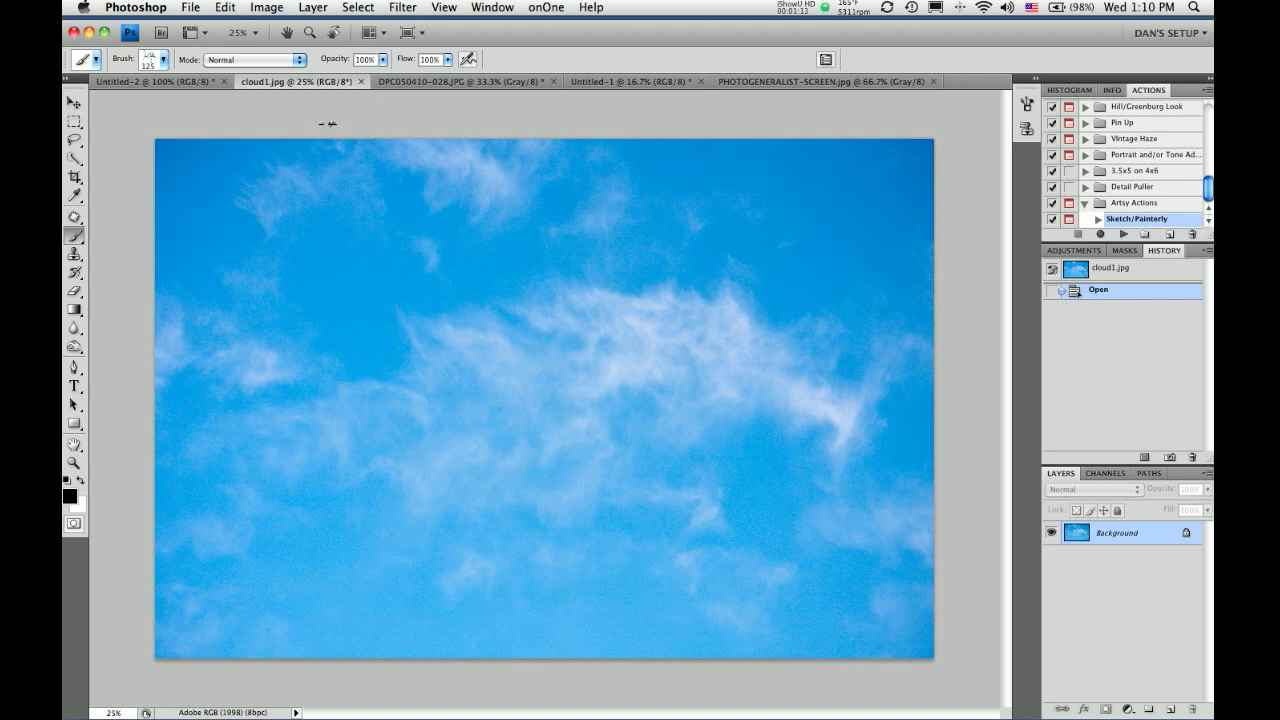
# Desaturate the cloud photo to remove all colour
pyautogui.click(266, 8)
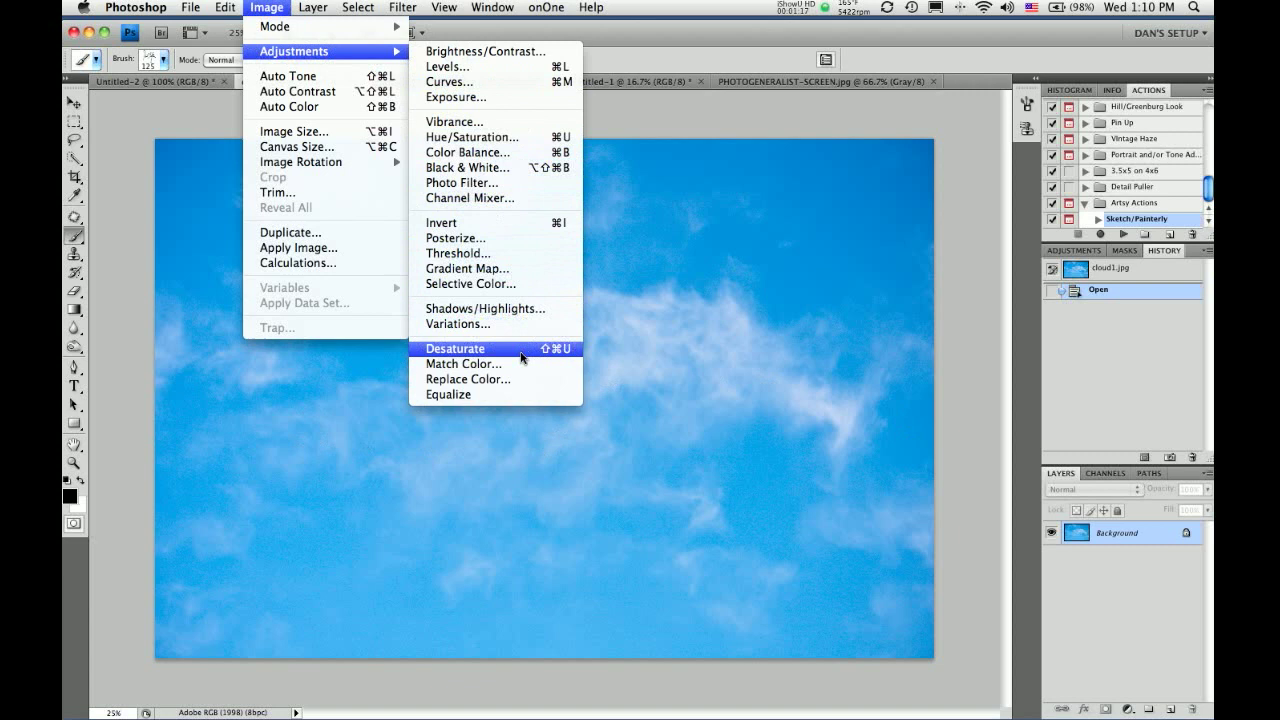
pyautogui.click(454, 348)
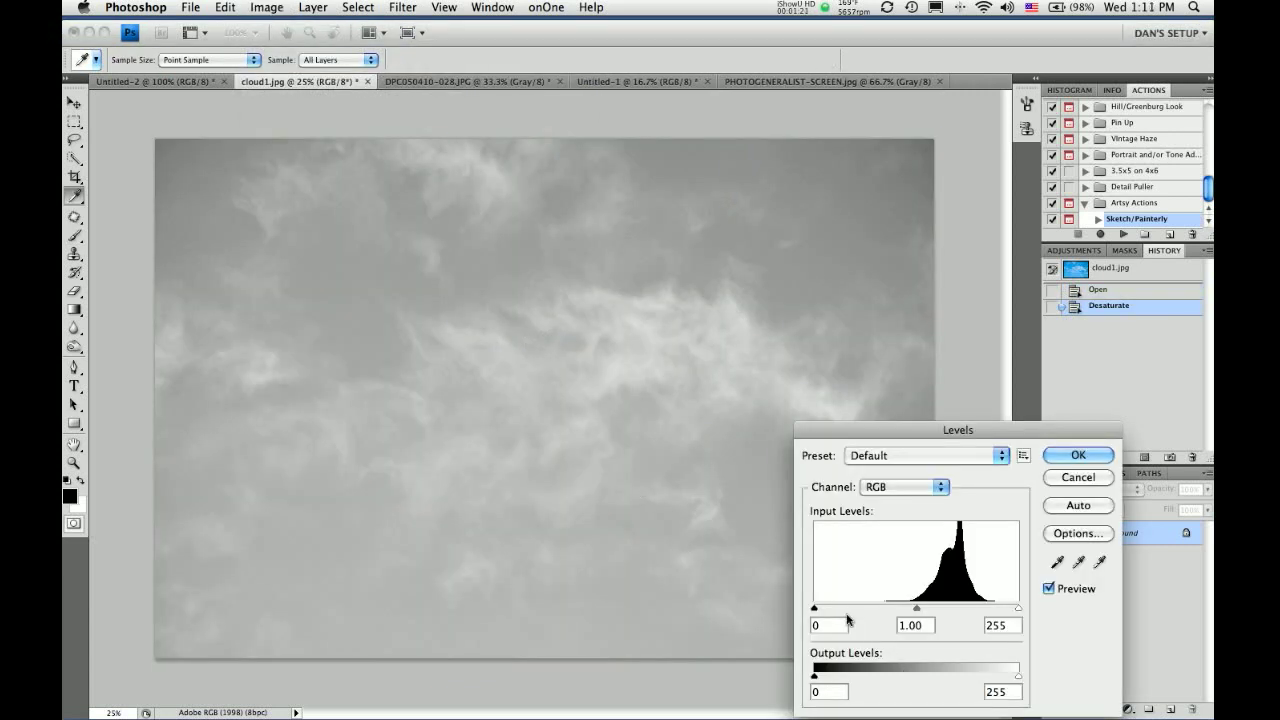
# Apply Levels with black input near 171 and white near 222 for white clouds on black sky
pyautogui.moveTo(788, 608); pyautogui.dragTo(912, 608)
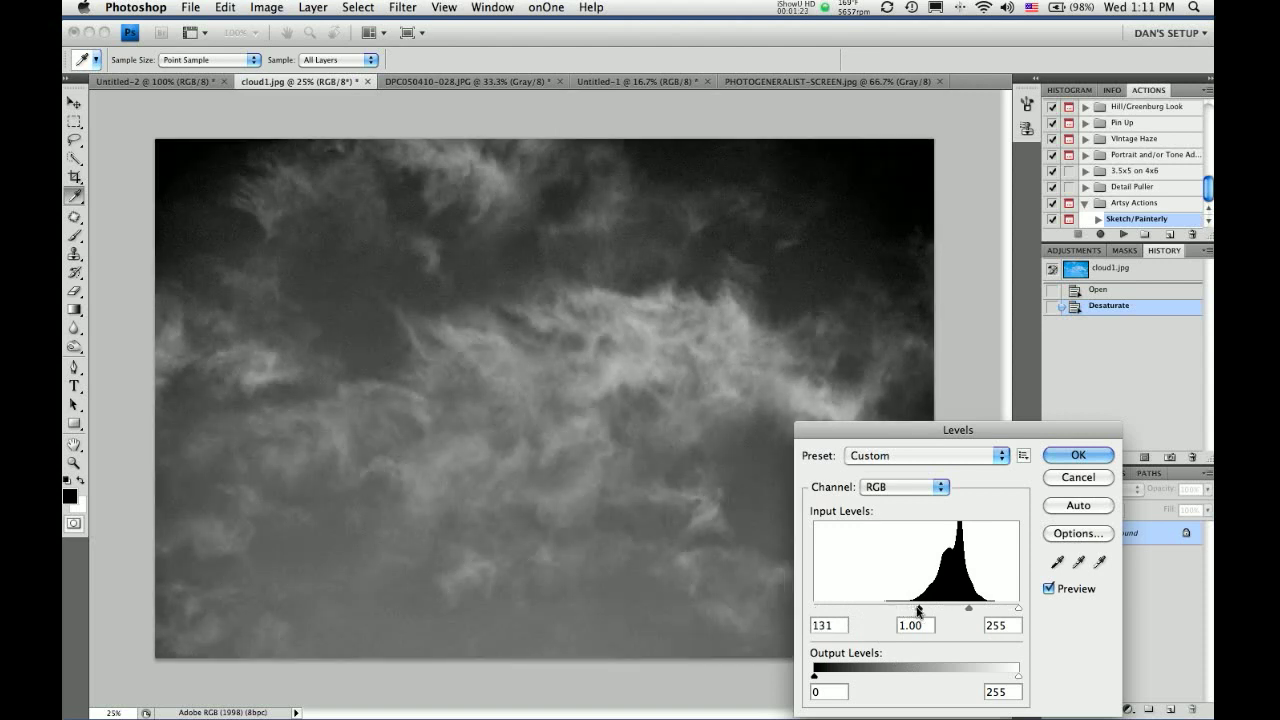
pyautogui.moveTo(920, 608); pyautogui.dragTo(938, 608)
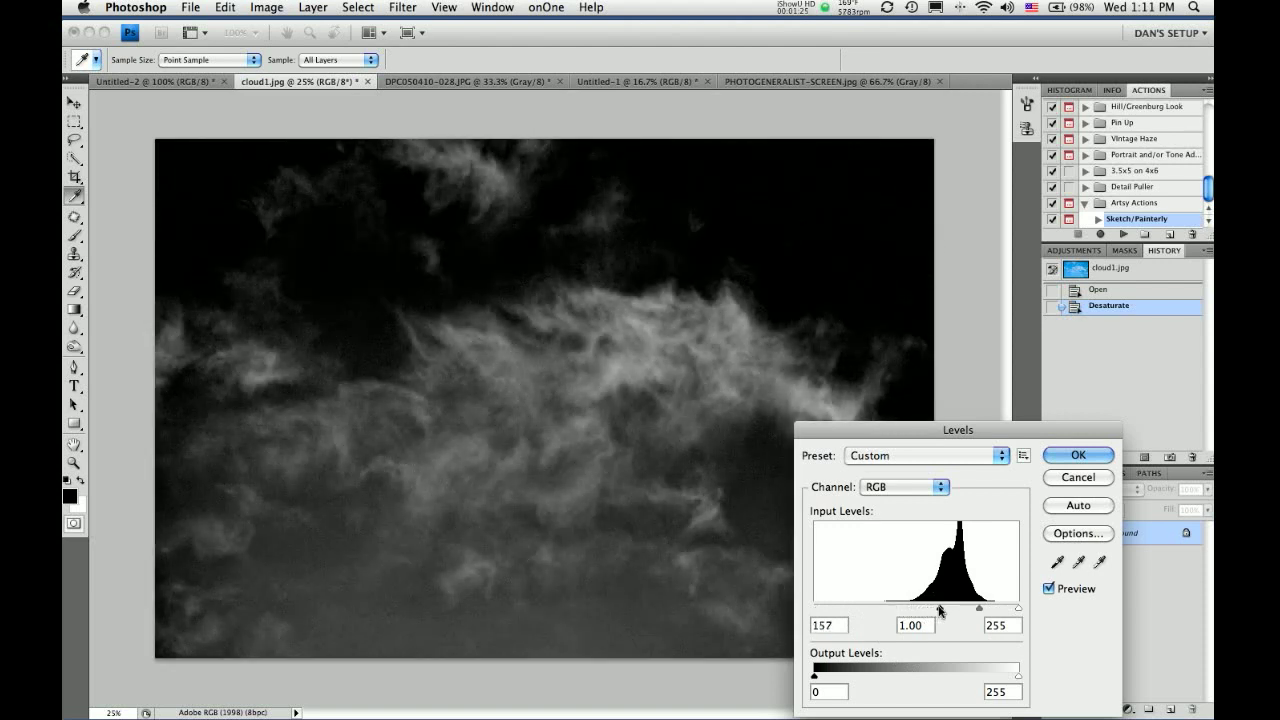
pyautogui.moveTo(938, 608); pyautogui.dragTo(984, 608)
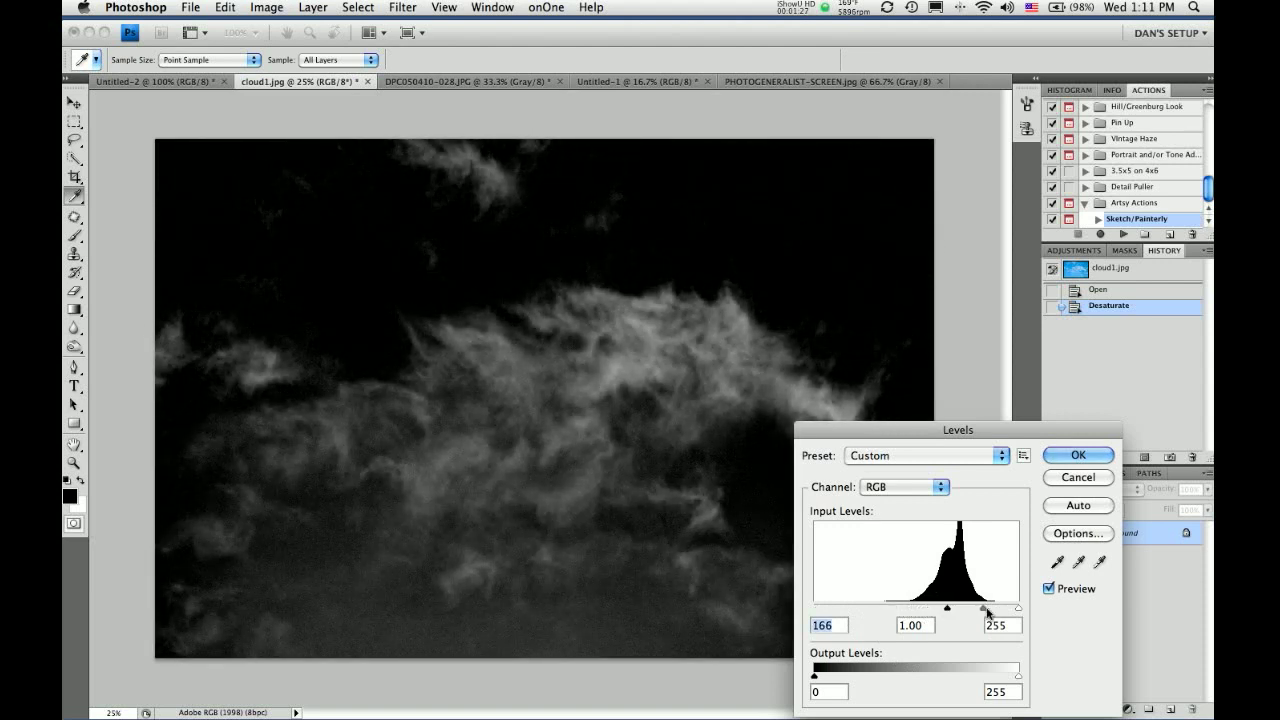
pyautogui.moveTo(1016, 608); pyautogui.dragTo(994, 608)
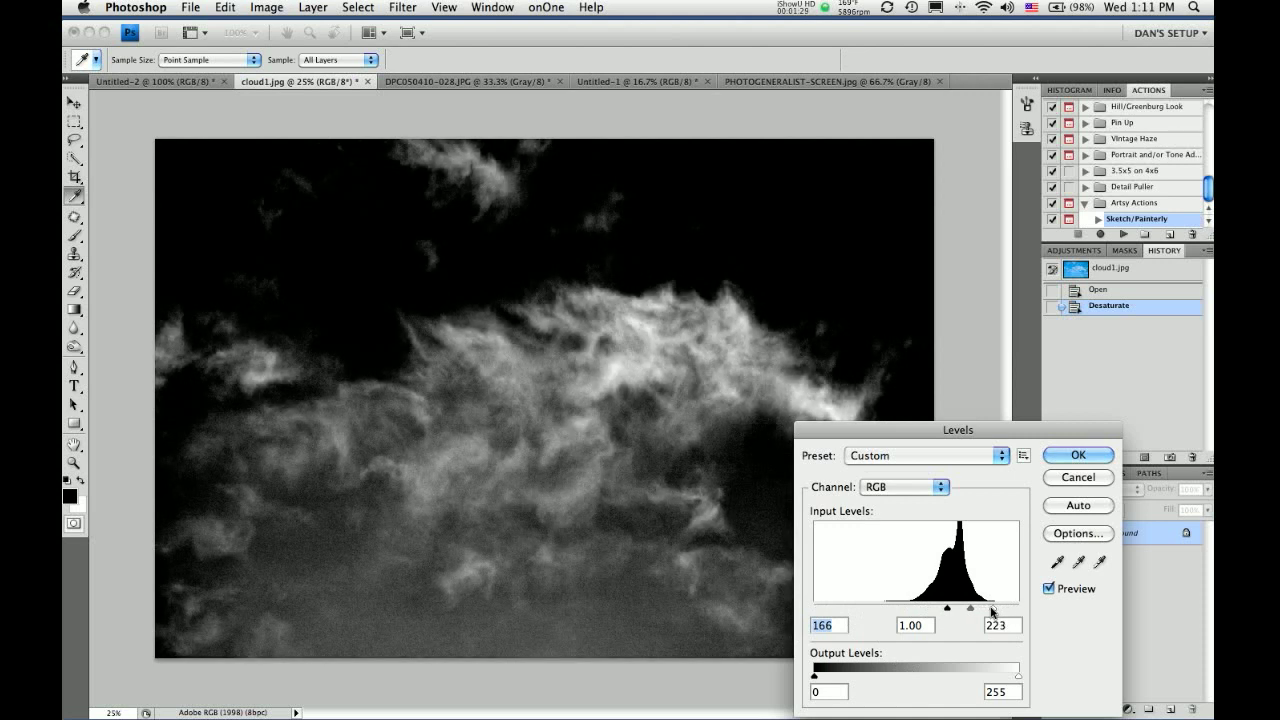
pyautogui.moveTo(916, 606); pyautogui.dragTo(922, 606)
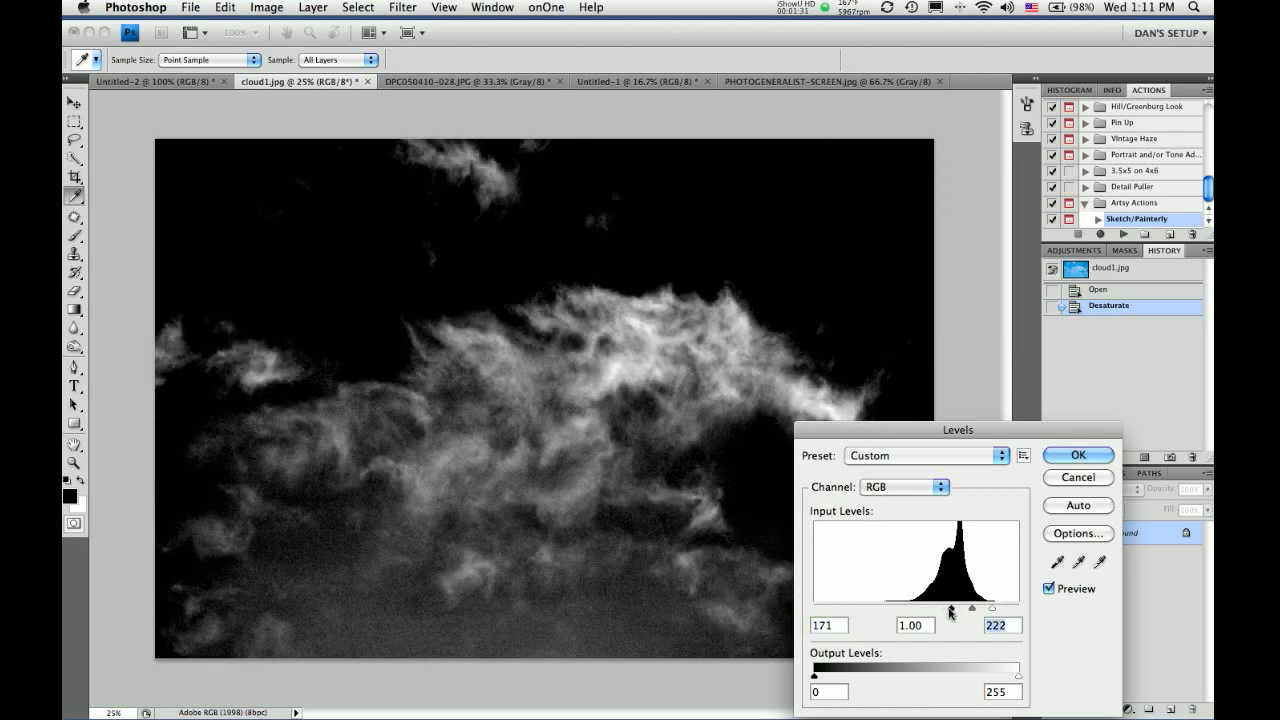
pyautogui.click(1078, 454)
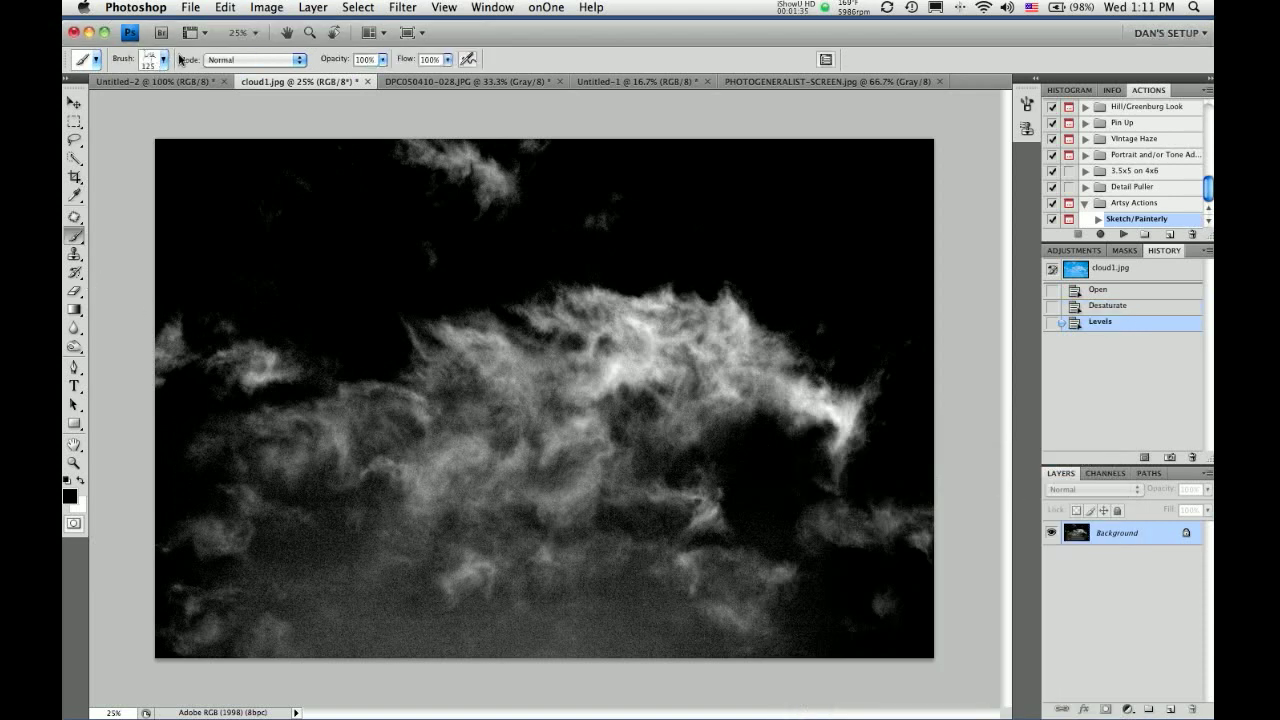
# Choose a brush shape for painting out stray cloud wisps in black
pyautogui.click(152, 60)
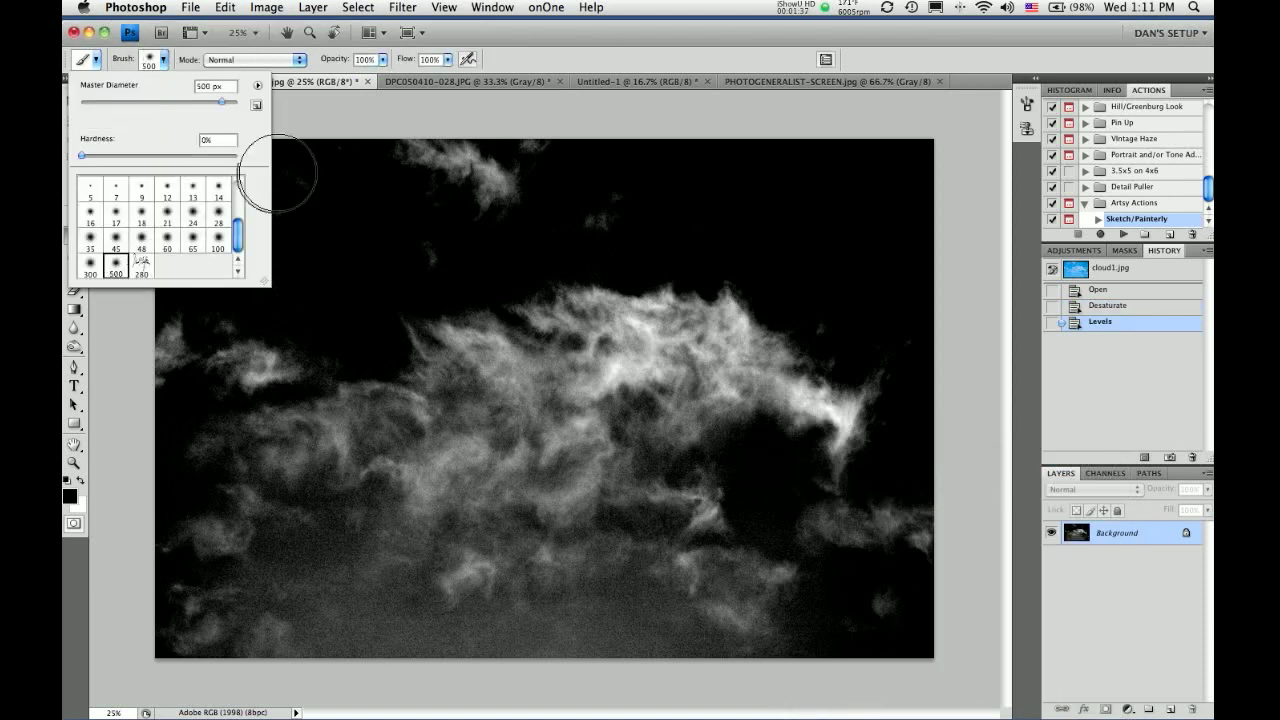
pyautogui.moveTo(698, 156)
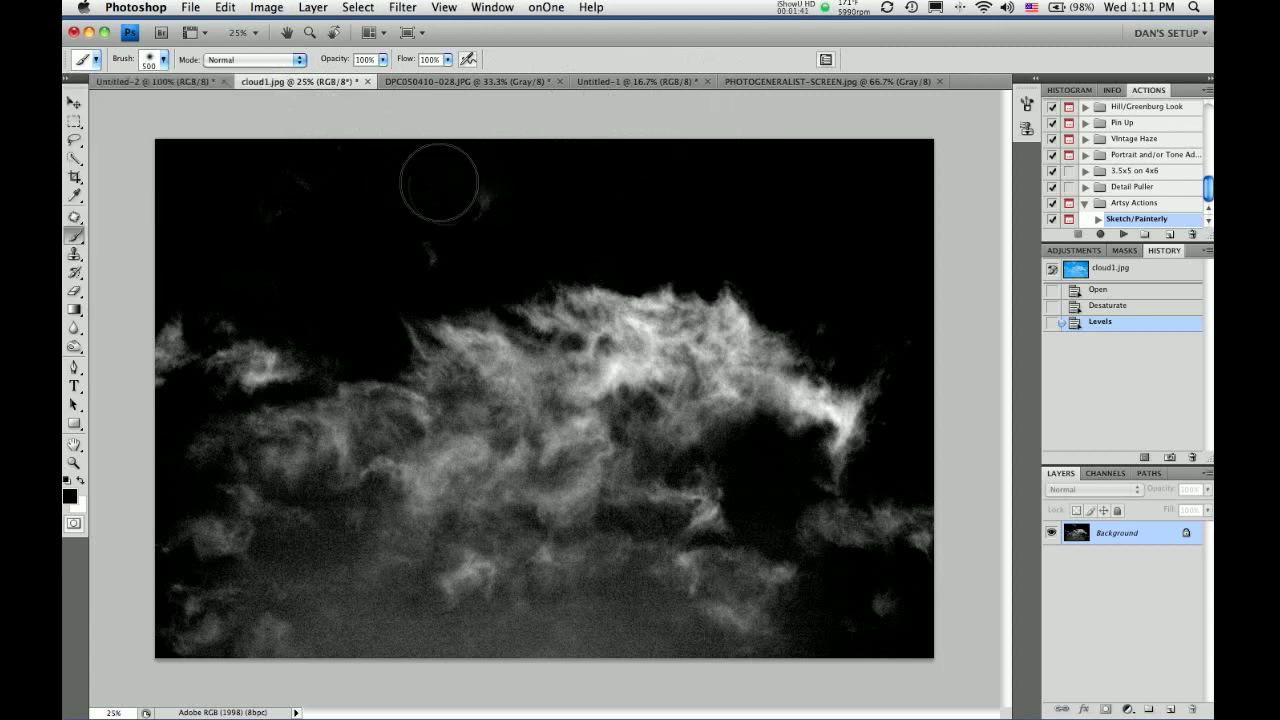
pyautogui.moveTo(150, 310)
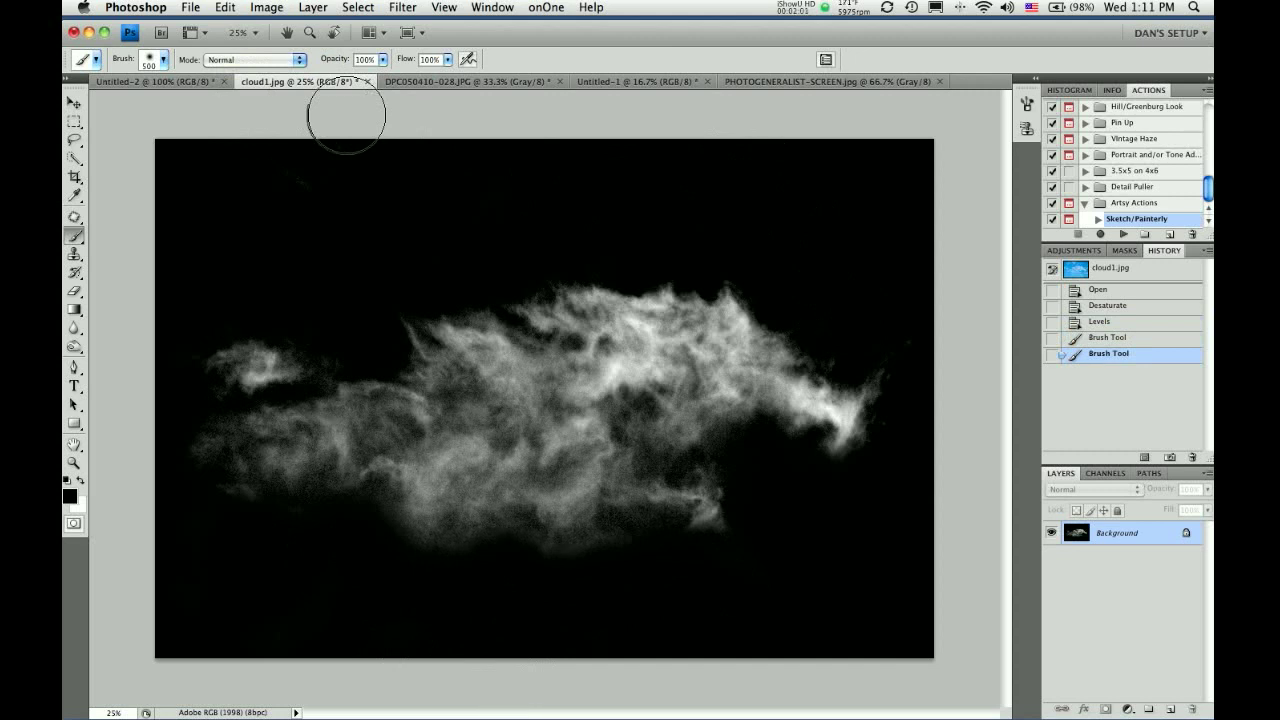
pyautogui.moveTo(396, 196)
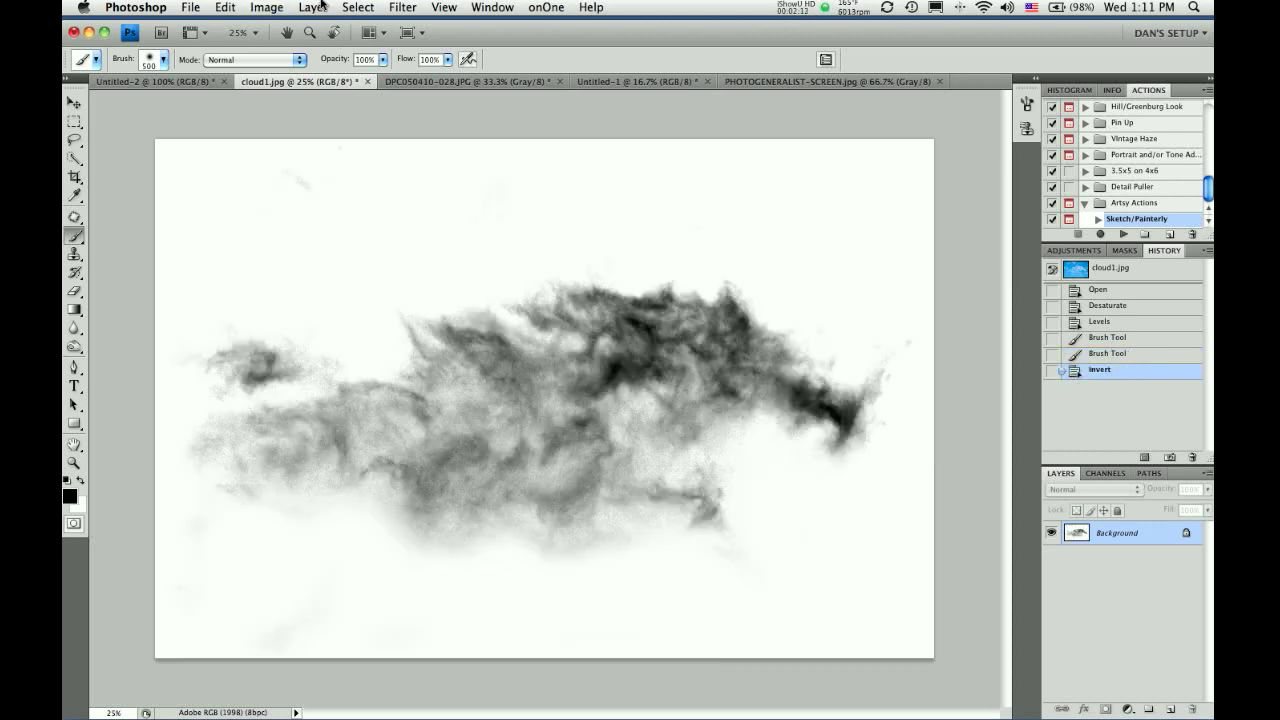
# Resize the inverted cloud image to 200 pixels wide
pyautogui.click(224, 8)
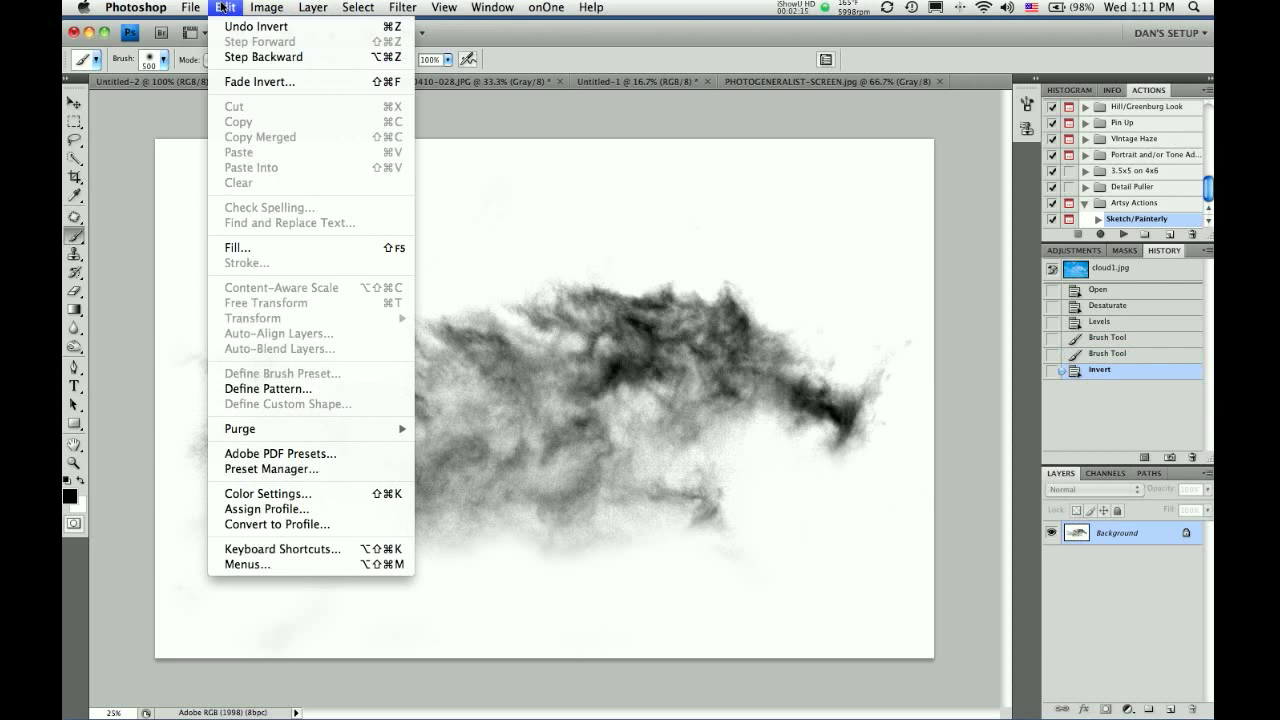
pyautogui.click(268, 8)
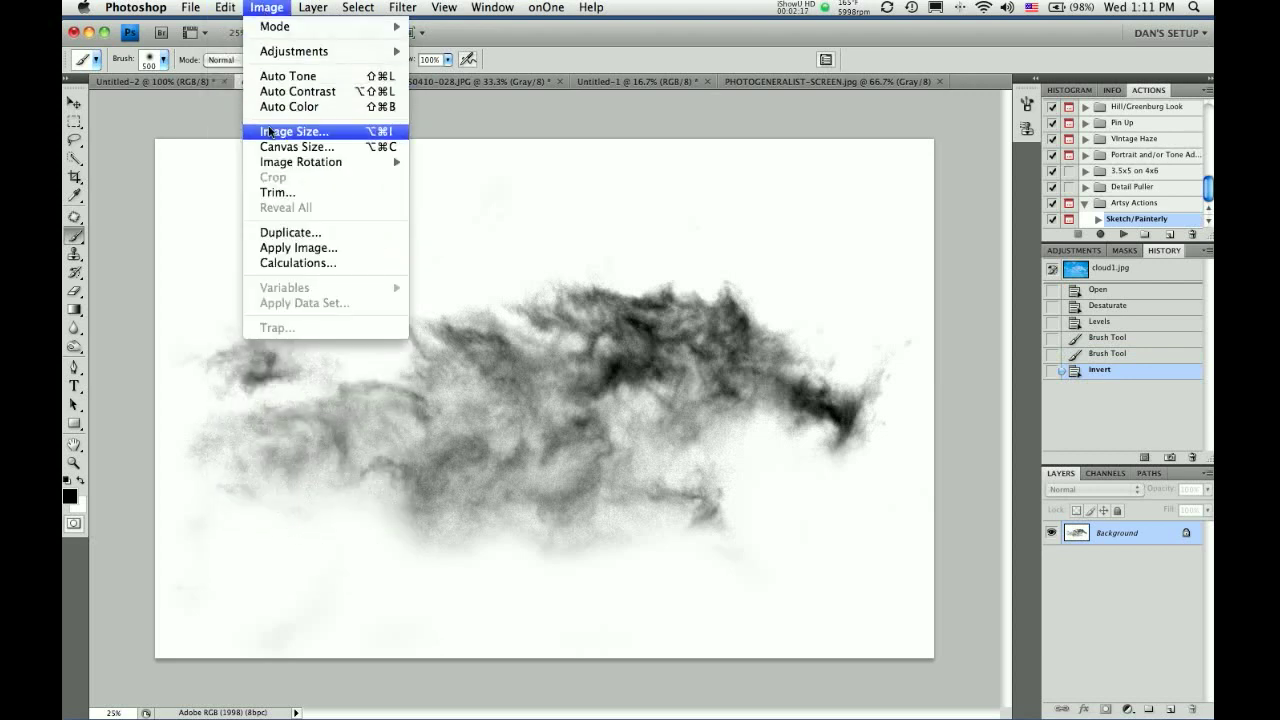
pyautogui.click(292, 132)
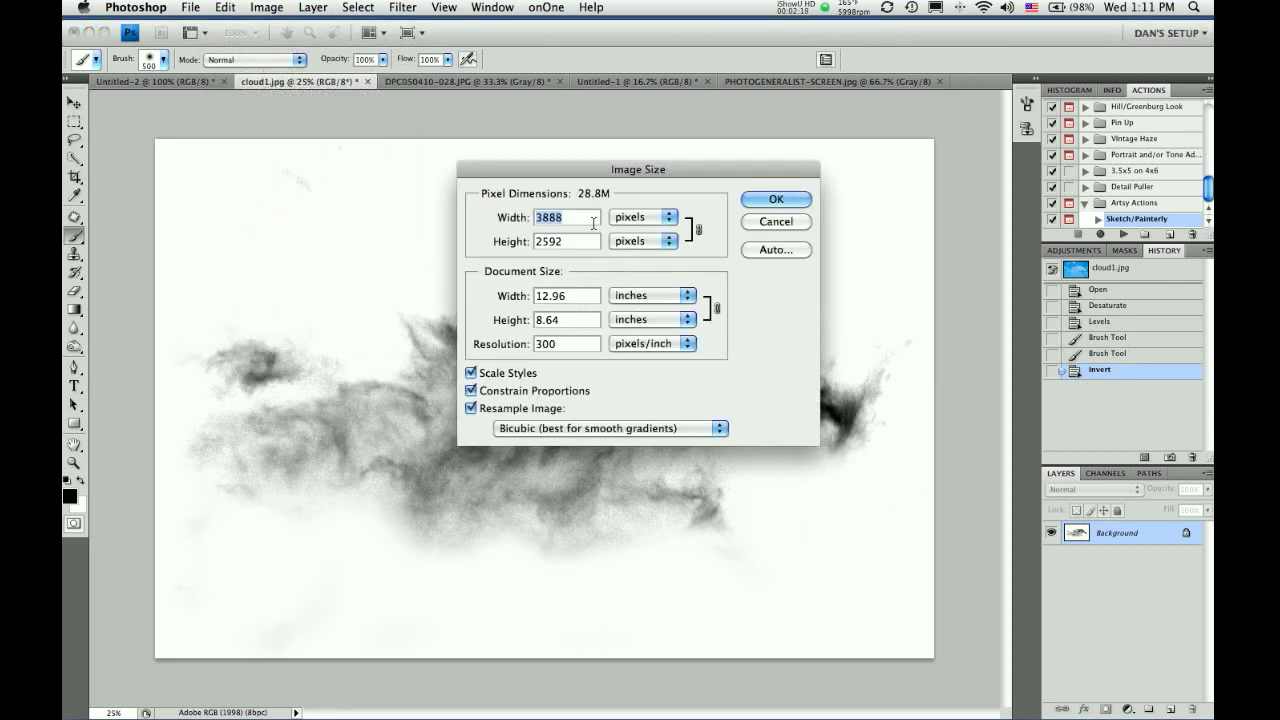
pyautogui.write('200')
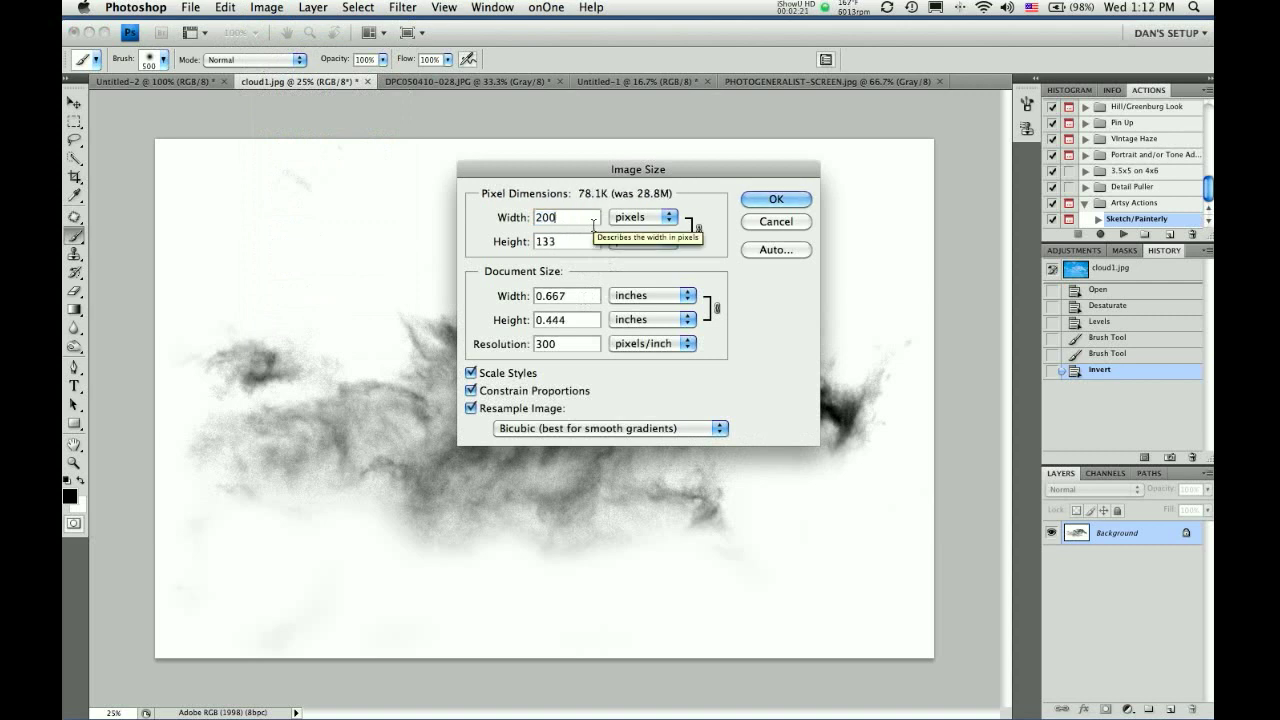
pyautogui.click(776, 200)
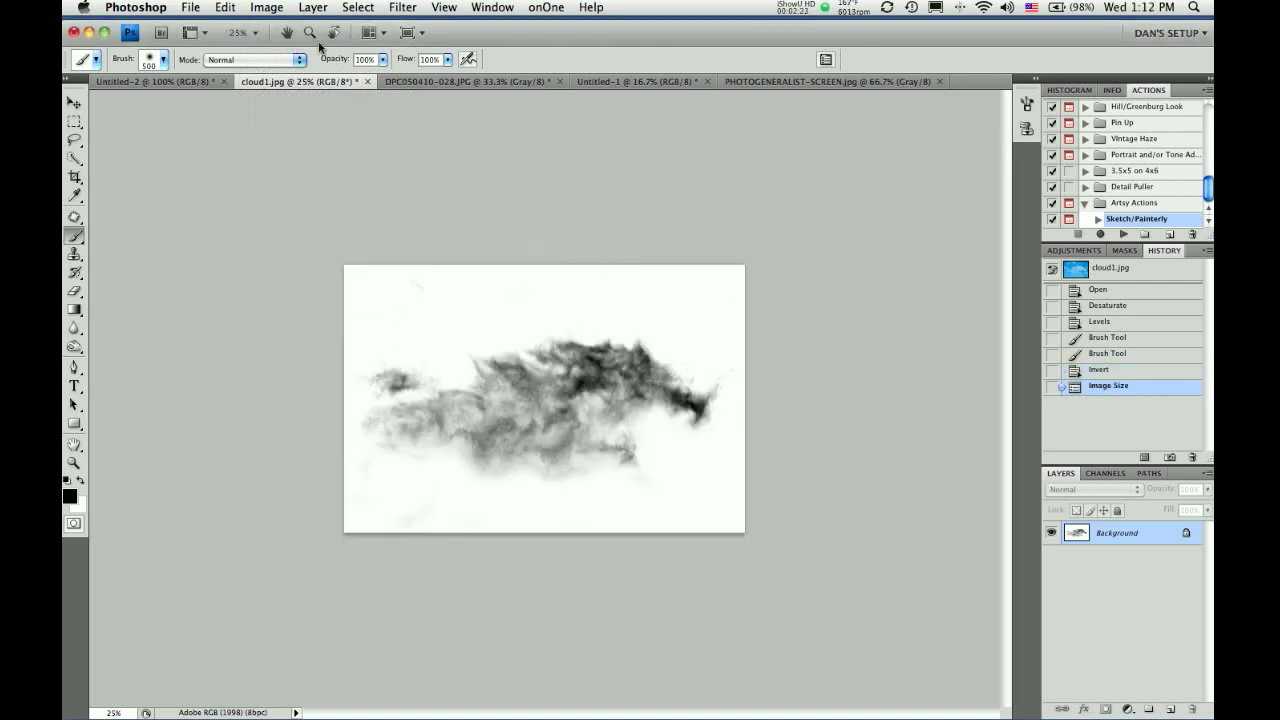
# Save the cloud image as a brush preset named cloud1
pyautogui.click(224, 8)
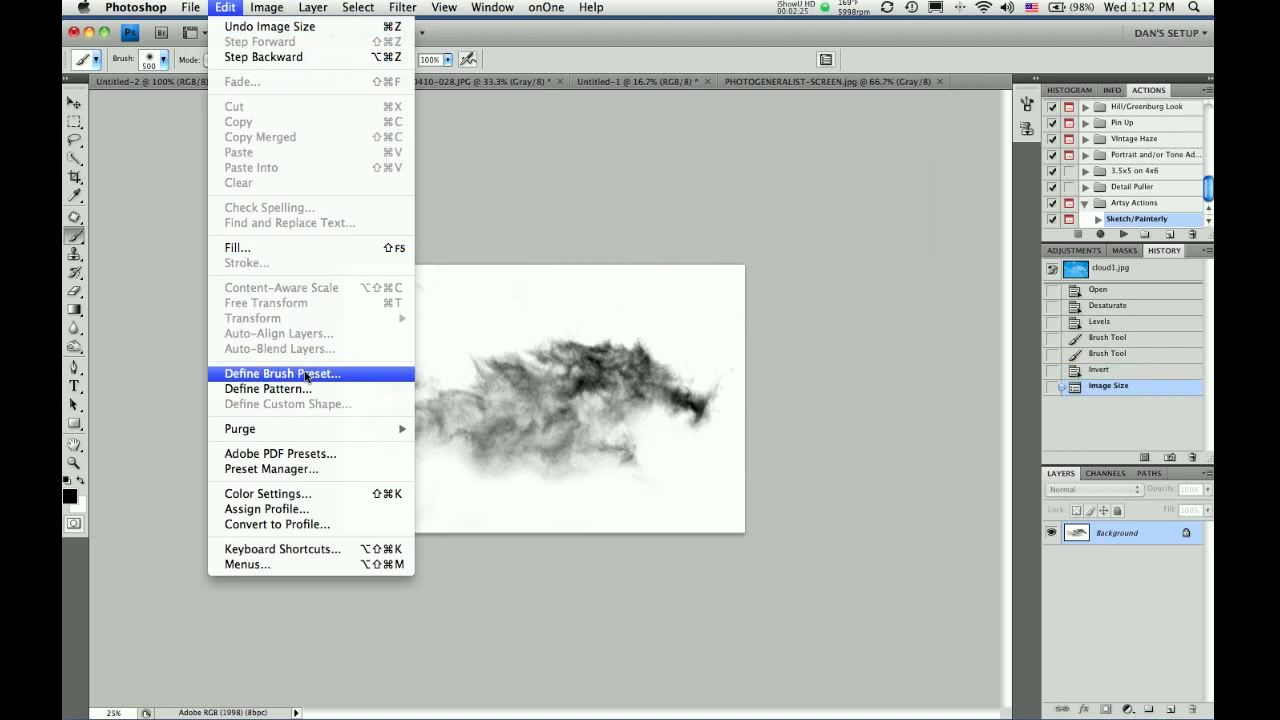
pyautogui.click(282, 374)
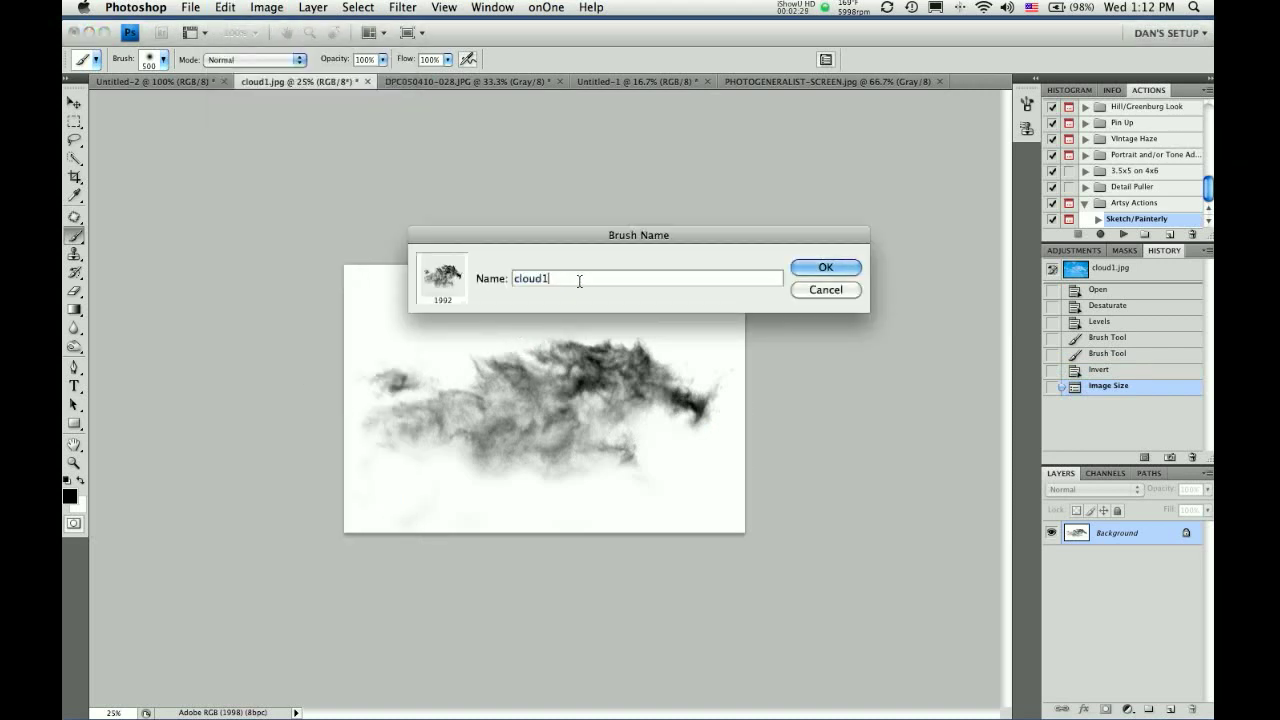
pyautogui.click(824, 268)
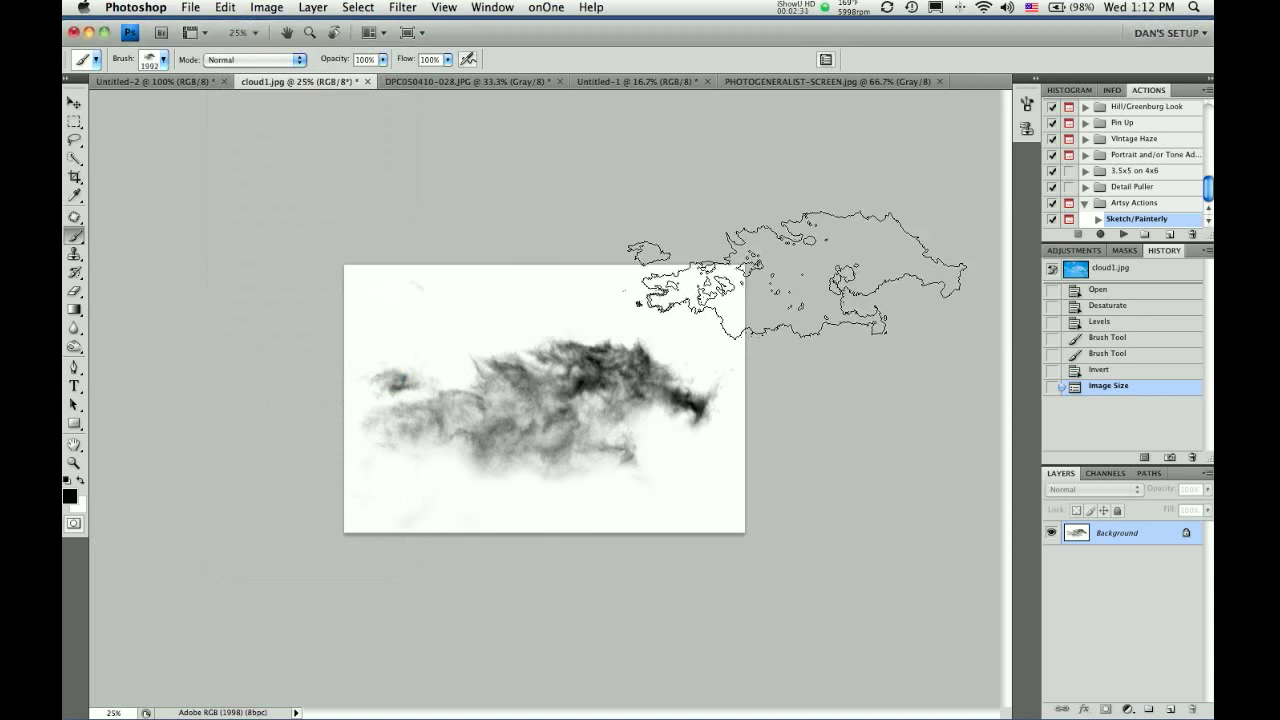
# Stamp white clouds on the blue Untitled-1 canvas, then move to the flower drawing document
pyautogui.click(638, 80)
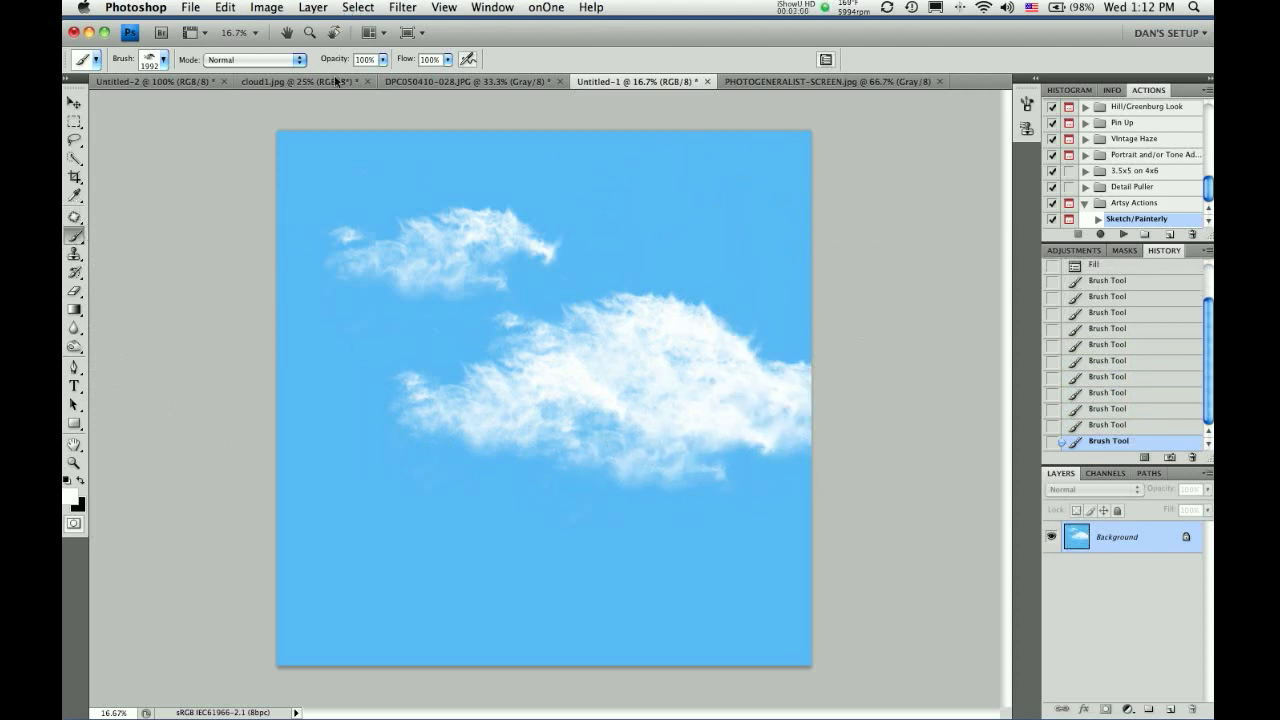
pyautogui.click(468, 80)
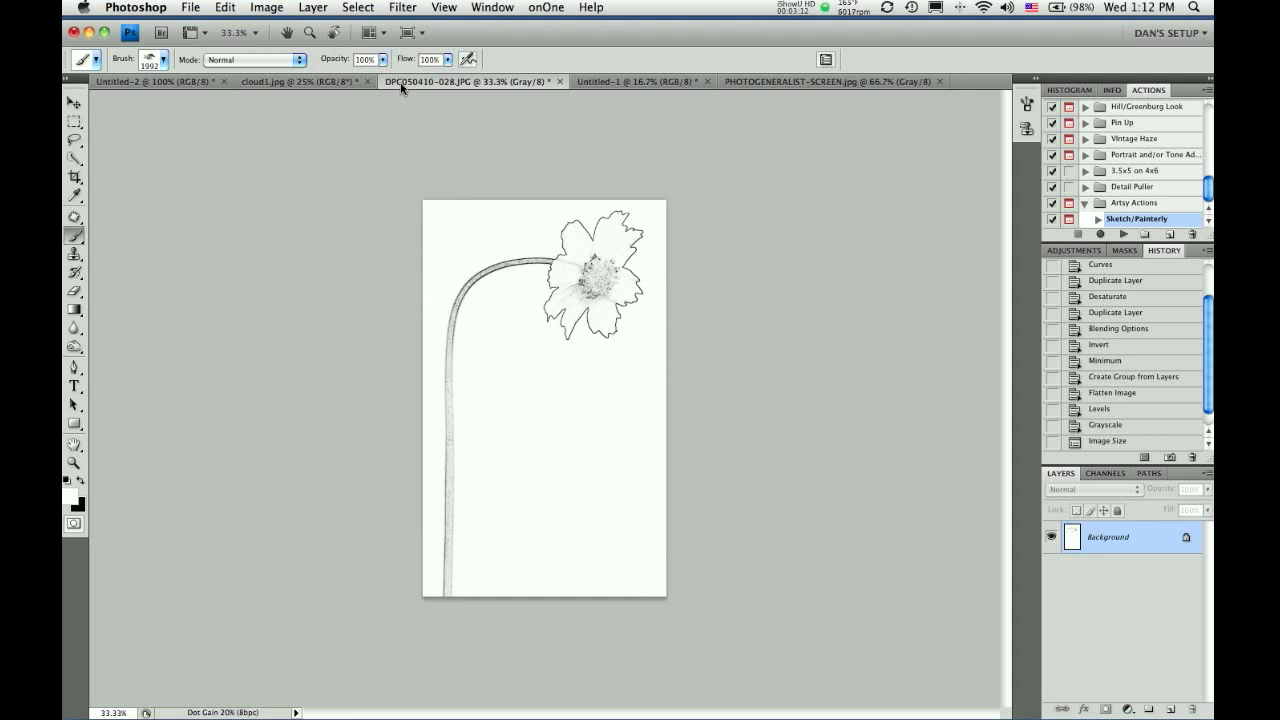
# Define the flower line drawing as a brush preset named flower
pyautogui.click(224, 8)
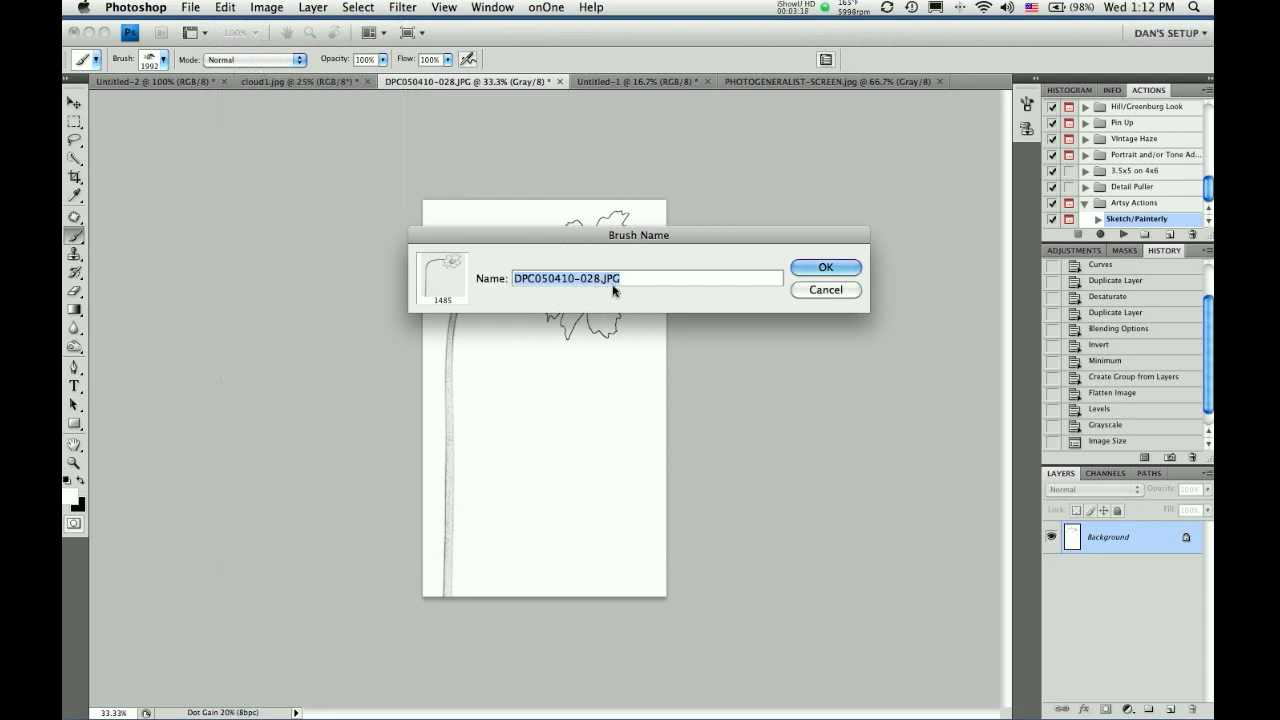
pyautogui.write('flower')
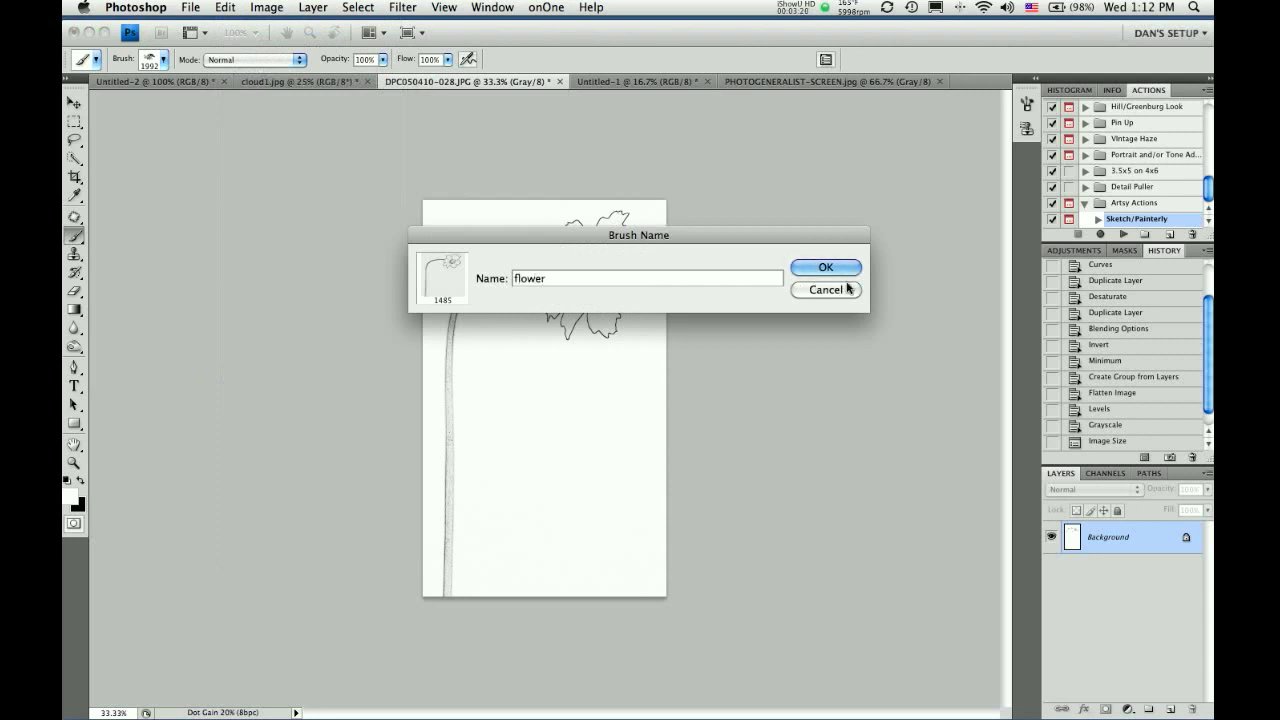
pyautogui.click(824, 268)
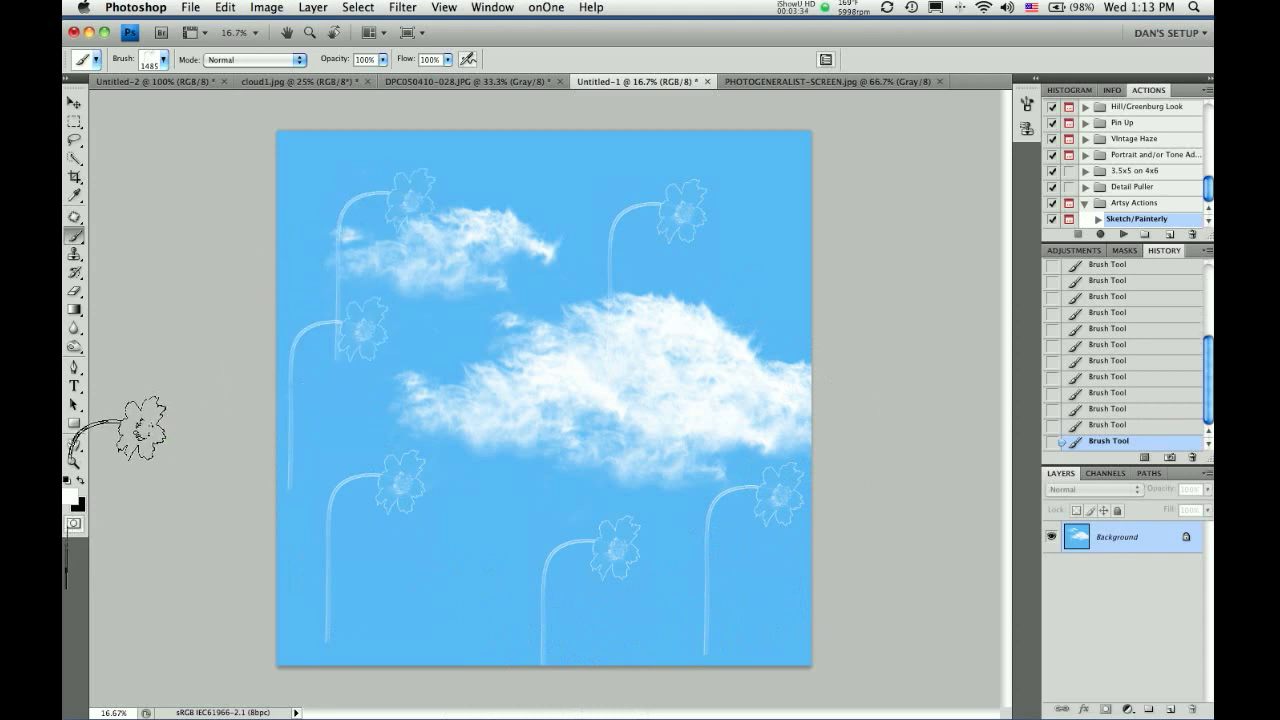
# Set the foreground painting colour to yellow in the Color Picker
pyautogui.click(68, 490)
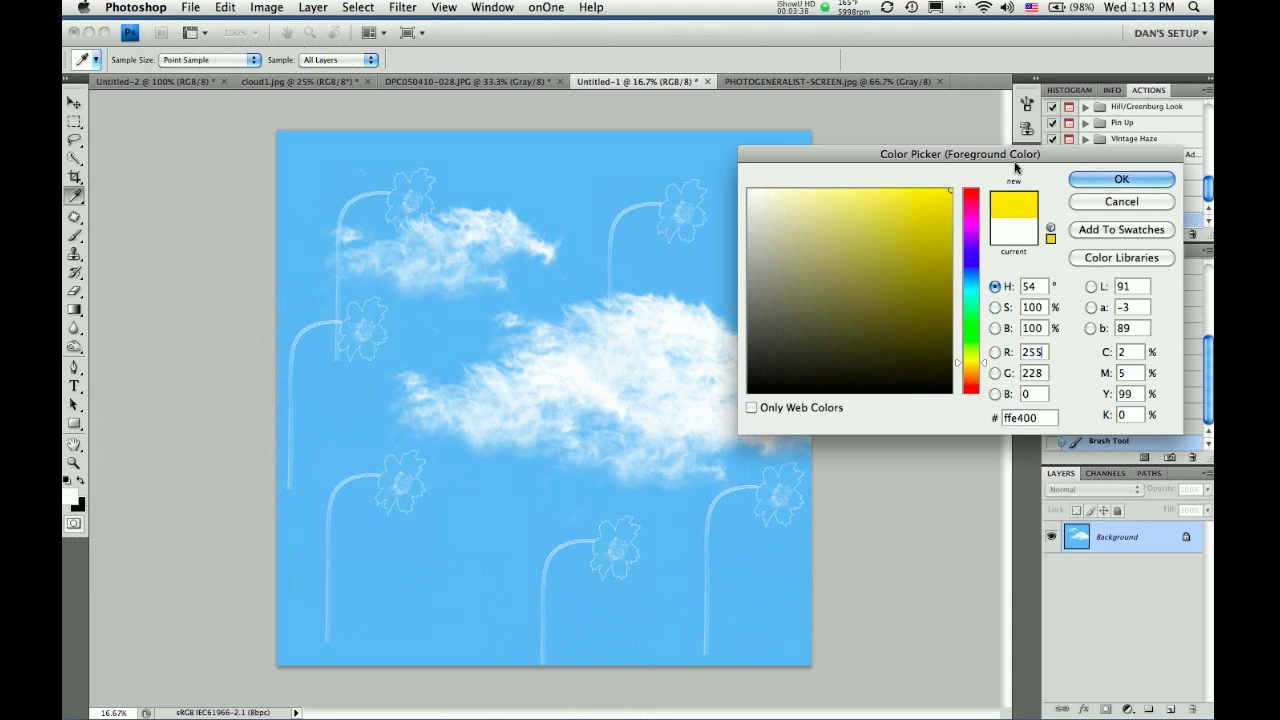
pyautogui.click(1120, 180)
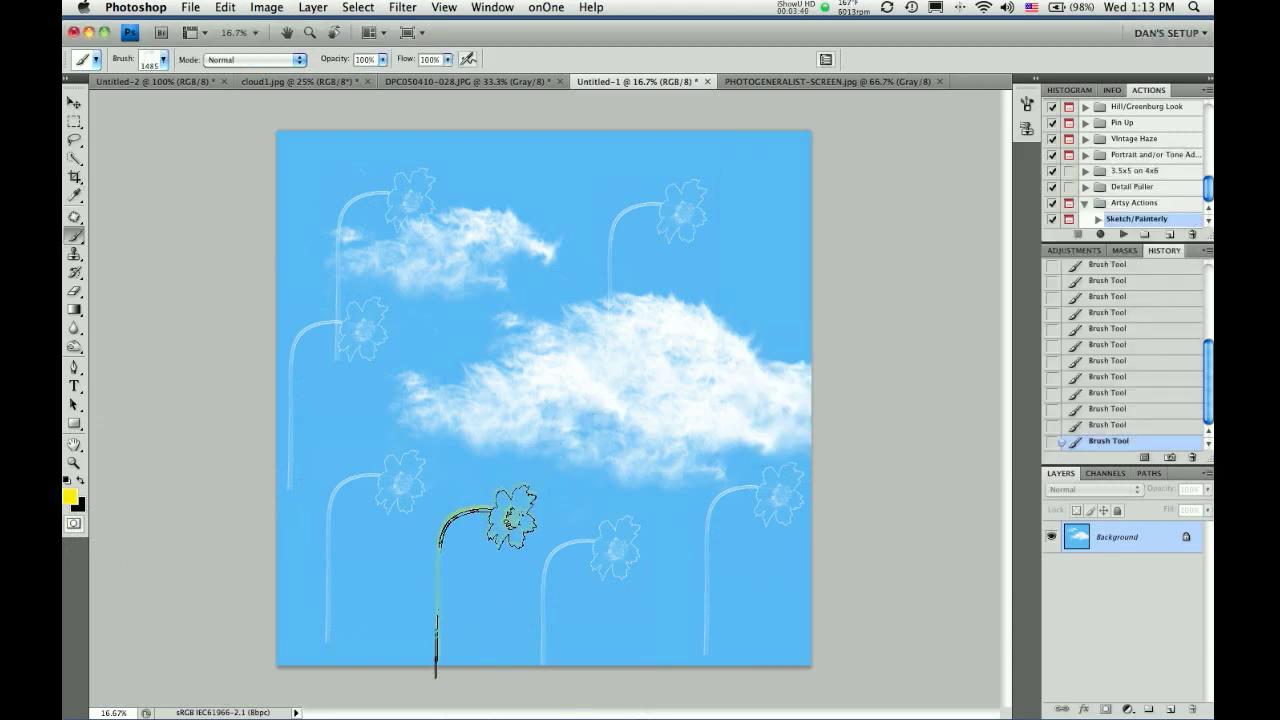